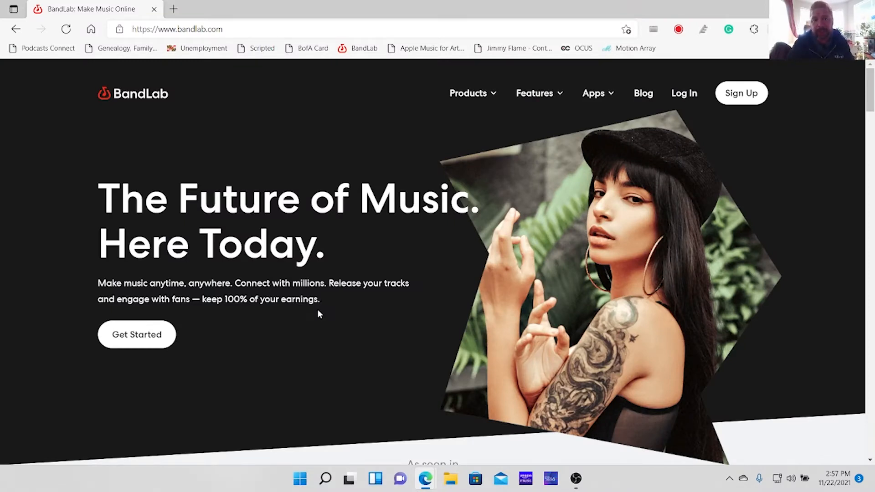
{"action": "mouse_move", "coordinate": [741, 93]}
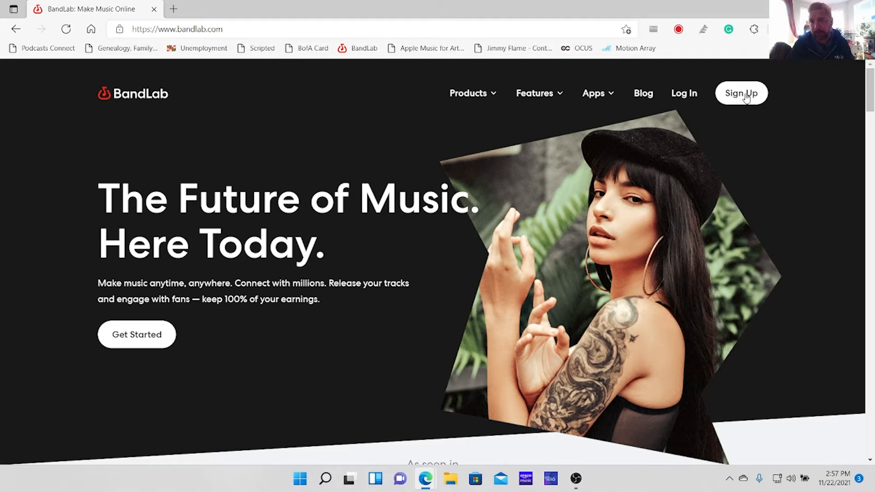
{"action": "mouse_move", "coordinate": [741, 92]}
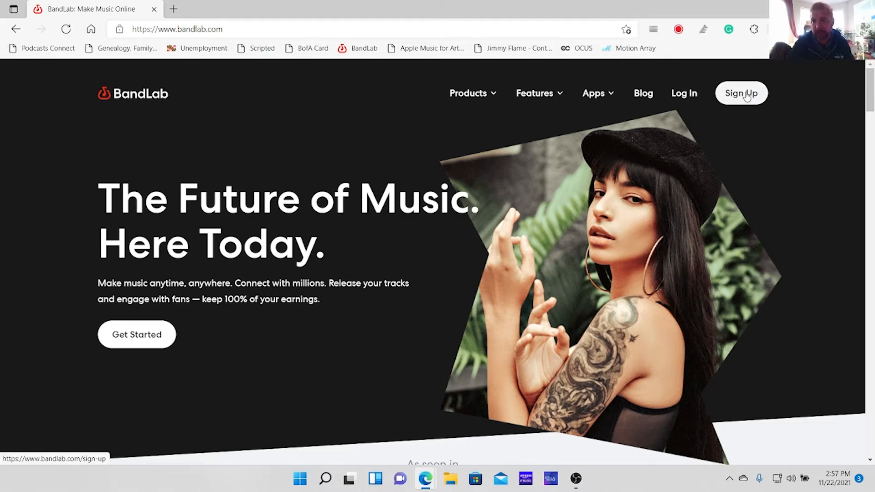
- Log in to BandLab through the top Log In link and sign-in form
{"action": "left_click", "coordinate": [741, 93]}
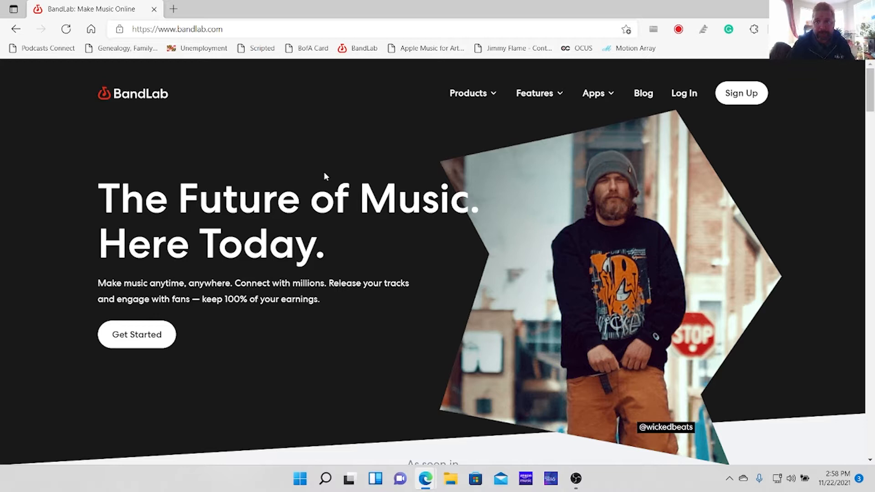
{"action": "mouse_move", "coordinate": [556, 172]}
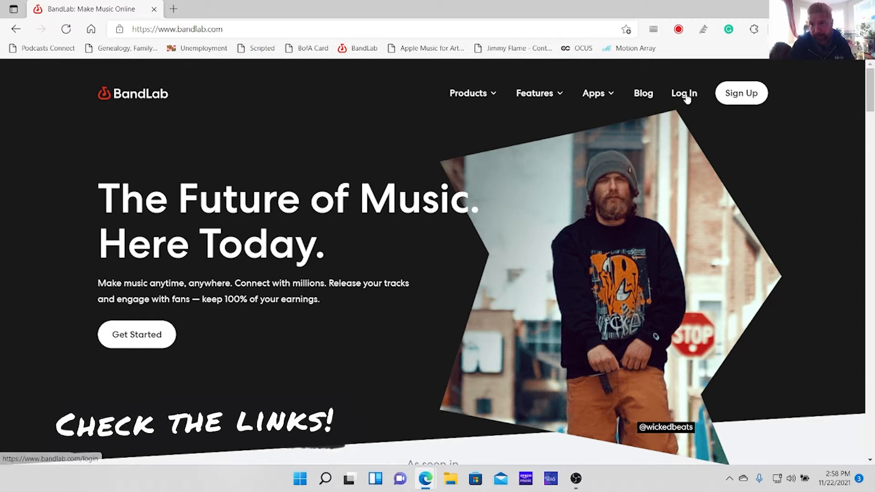
{"action": "left_click", "coordinate": [684, 93]}
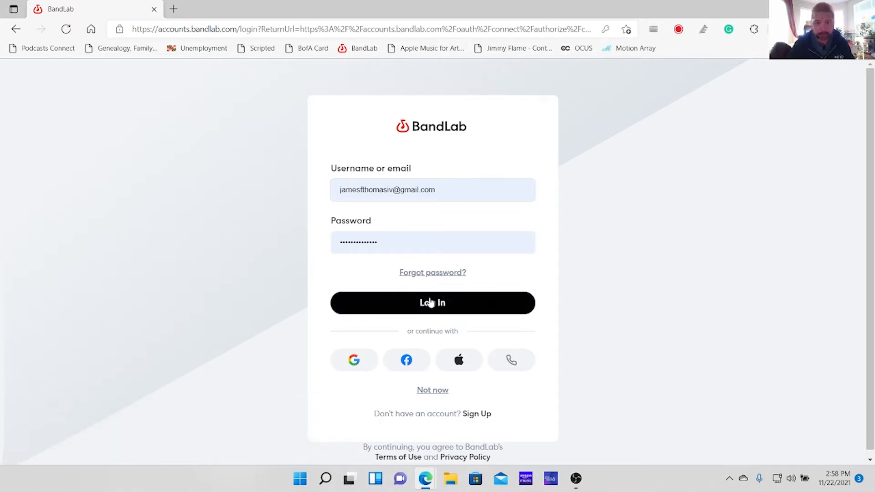
{"action": "left_click", "coordinate": [432, 303]}
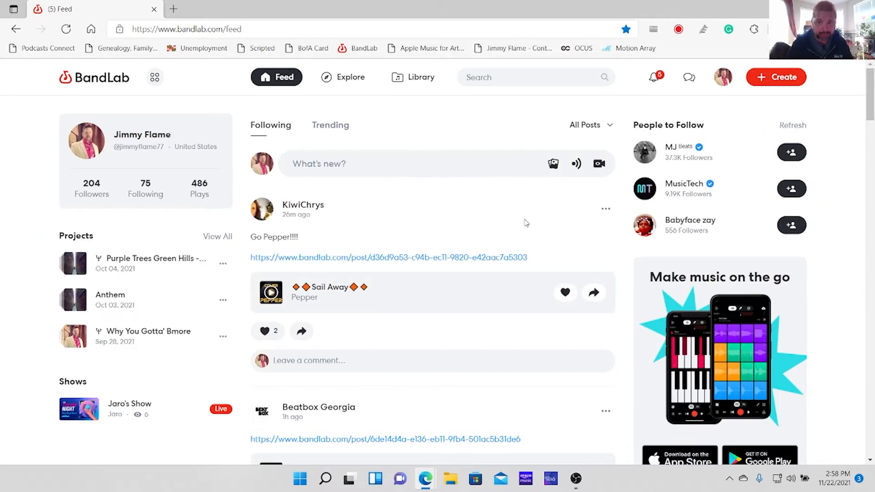
{"action": "mouse_move", "coordinate": [563, 221]}
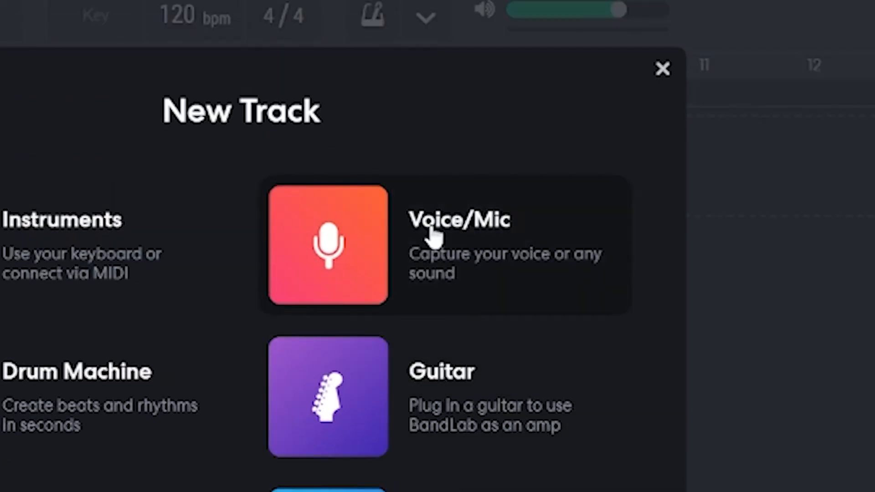
- Choose Voice/Mic in the New Track dialog to add a voice recording track
{"action": "left_click", "coordinate": [329, 244]}
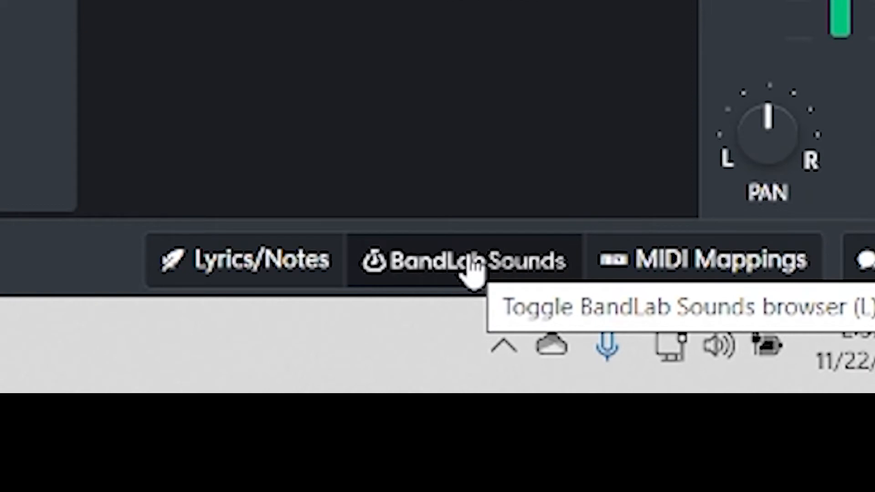
- Filter BandLab Loops to Hip Hop / Trap and preview Audrey Groove 13
{"action": "left_click", "coordinate": [475, 260]}
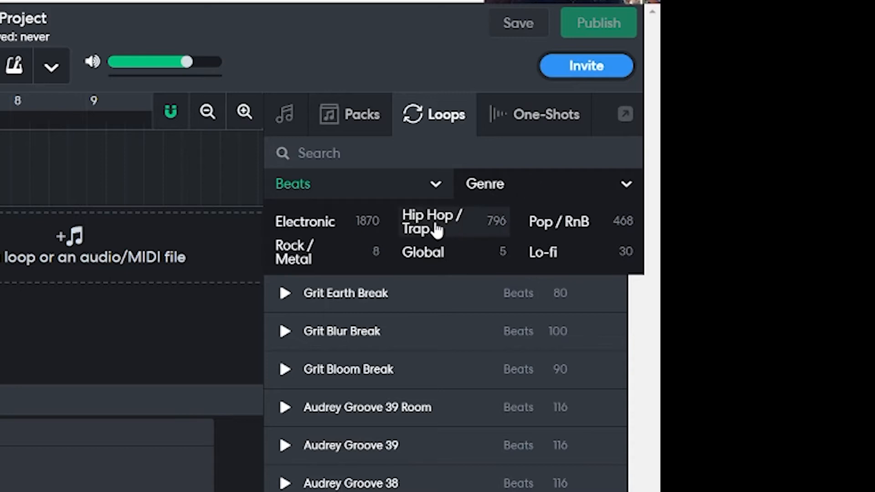
{"action": "left_click", "coordinate": [430, 221]}
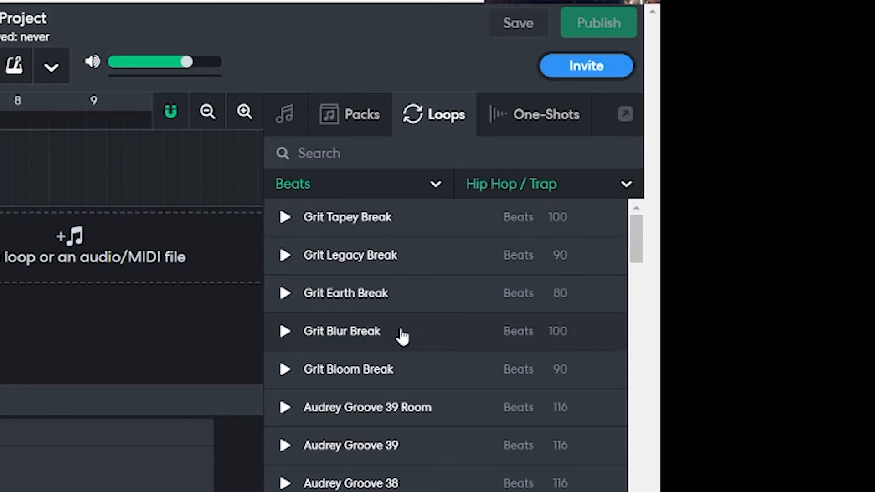
{"action": "scroll", "scroll_direction": "down", "scroll_amount": 3}
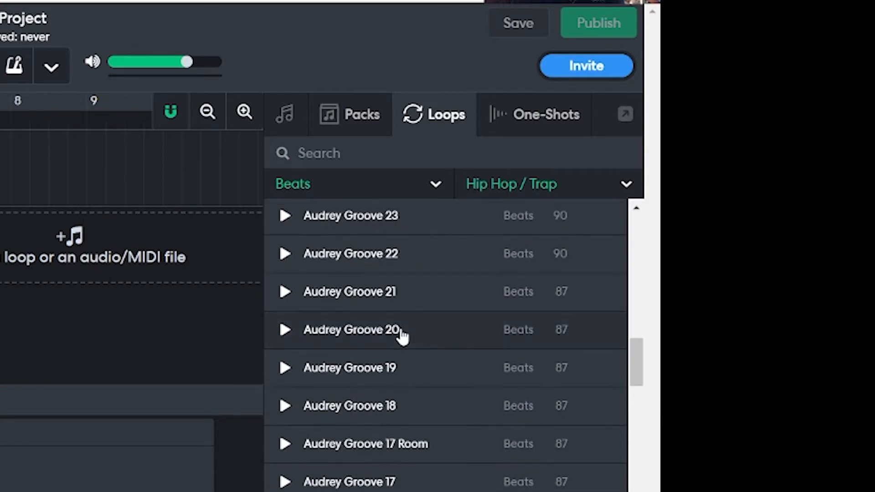
{"action": "scroll", "scroll_direction": "down", "scroll_amount": 3}
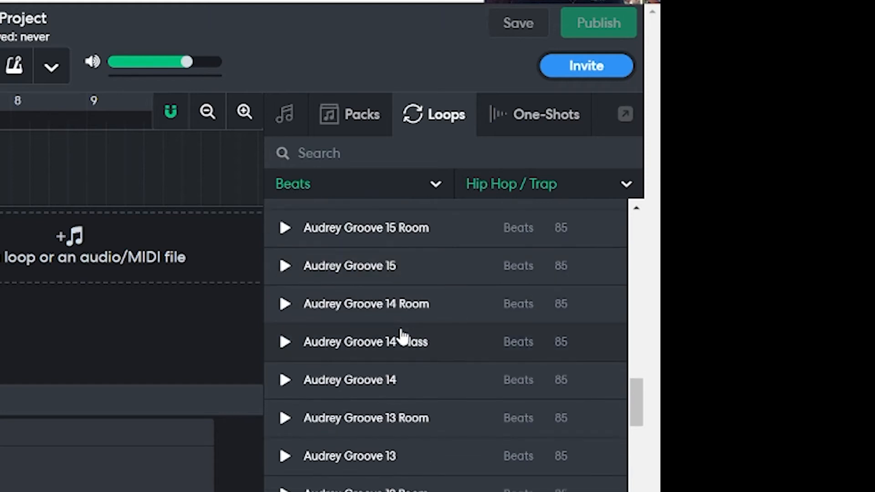
{"action": "left_click", "coordinate": [283, 456]}
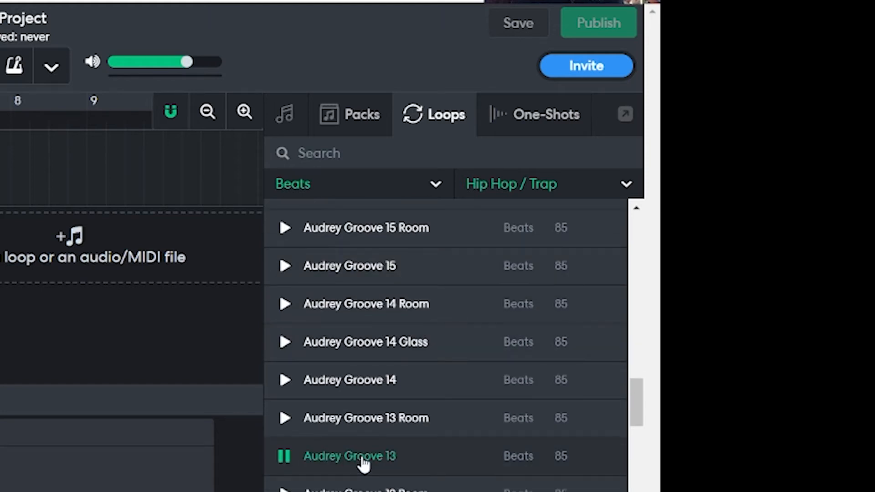
{"action": "left_click", "coordinate": [284, 455]}
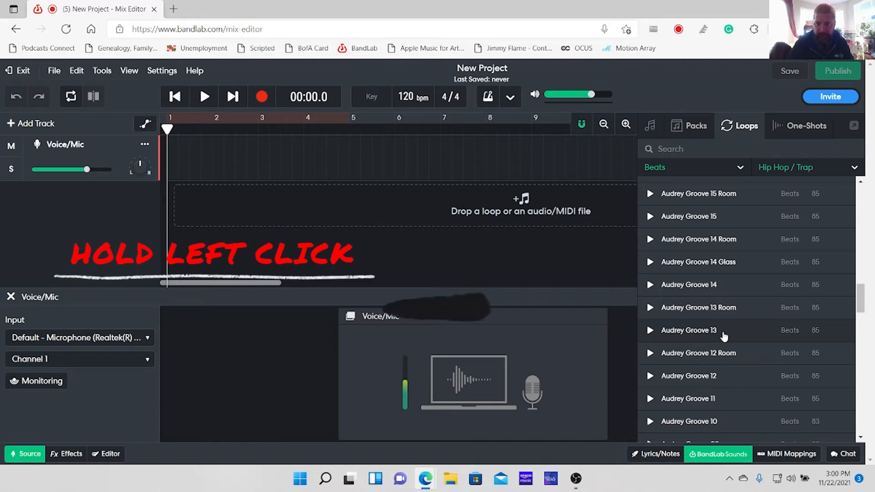
- Drag Audrey Groove 13 onto the empty timeline as a new 85 bpm track
{"action": "left_click_drag", "start_coordinate": [689, 330], "coordinate": [290, 213]}
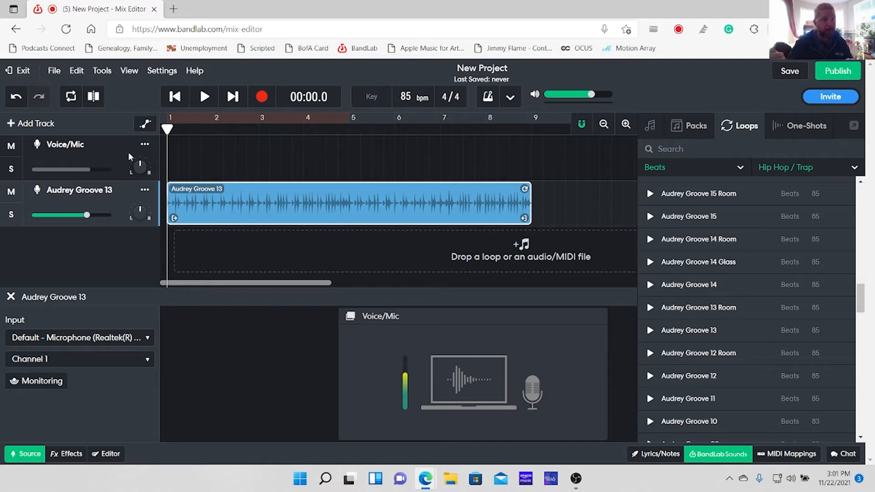
{"action": "mouse_move", "coordinate": [115, 146]}
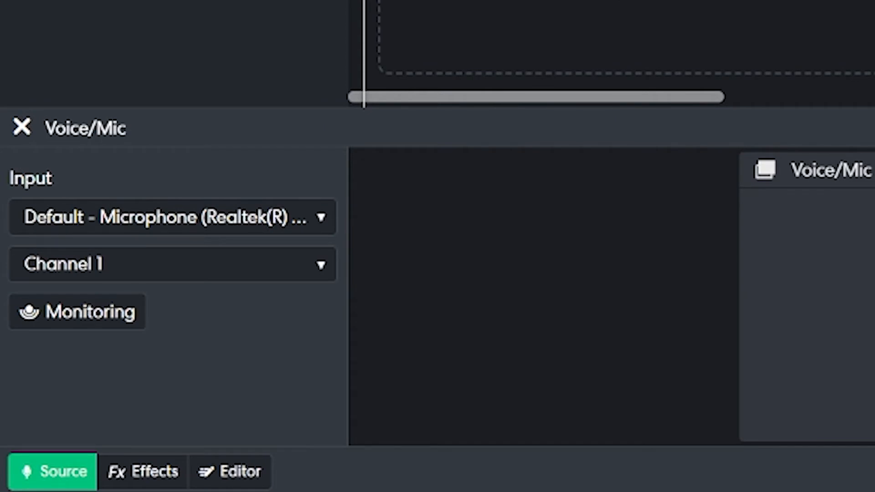
- Set the Voice/Mic track input to the default microphone
{"action": "left_click", "coordinate": [173, 217]}
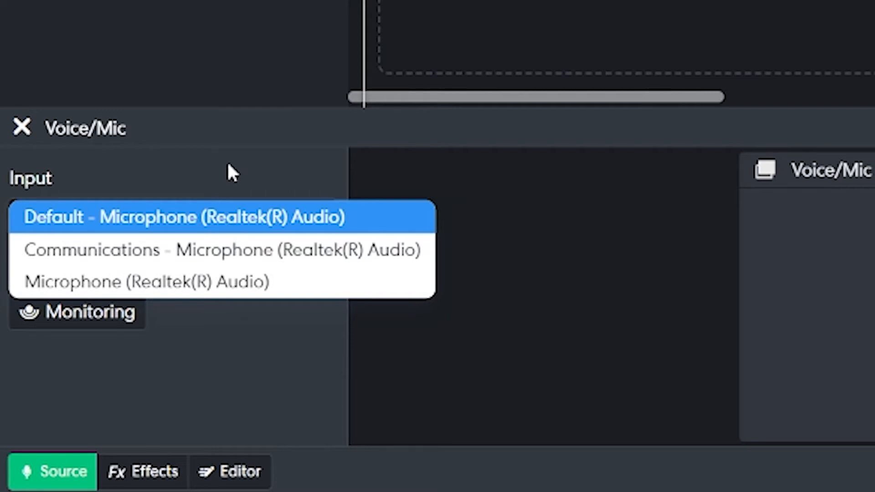
{"action": "left_click", "coordinate": [184, 216]}
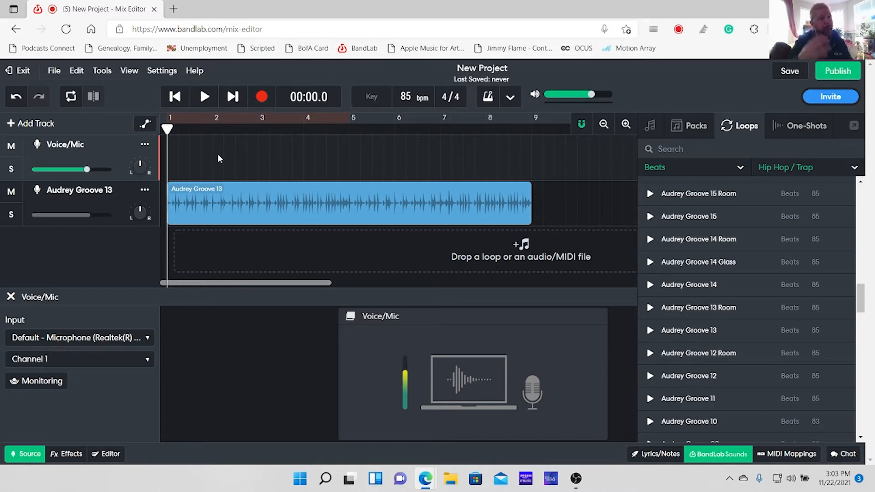
- Record a vocal take over the loop, then play it back and pause
{"action": "left_click", "coordinate": [261, 97]}
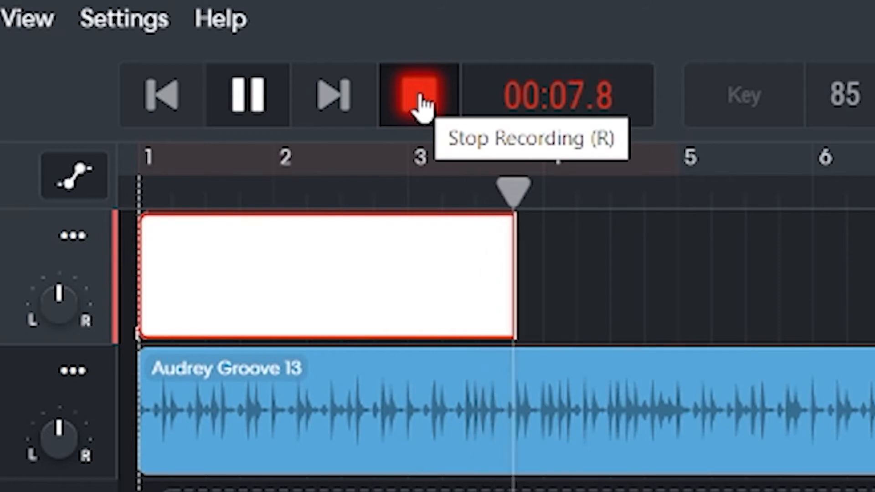
{"action": "left_click", "coordinate": [418, 94]}
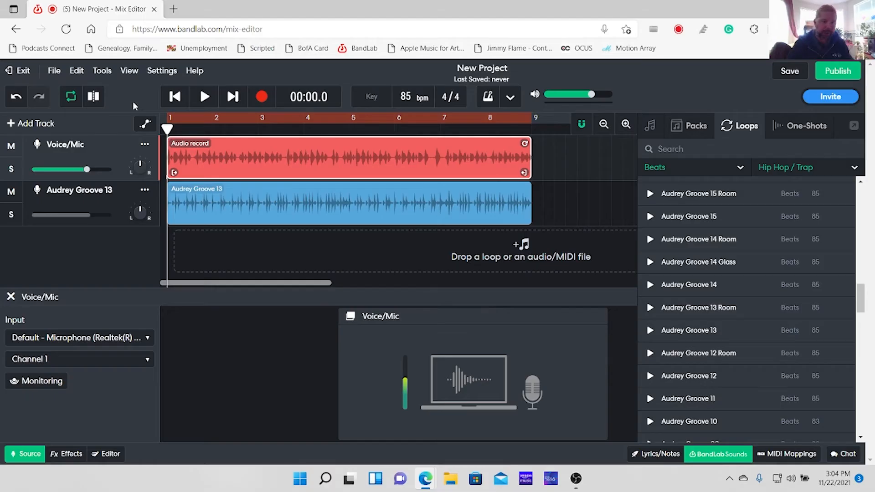
{"action": "left_click", "coordinate": [203, 97]}
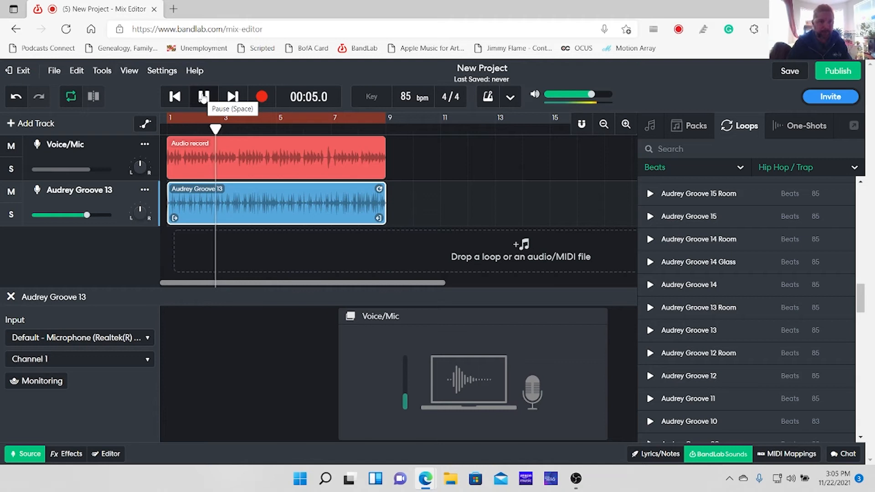
{"action": "left_click", "coordinate": [203, 97]}
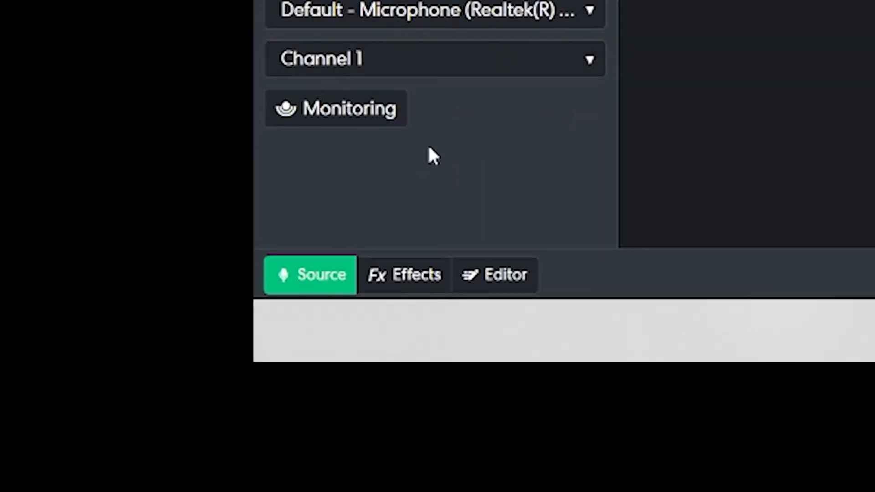
- Add Delay > D-Delay from the Voice/Mic track's Effects panel
{"action": "left_click", "coordinate": [402, 275]}
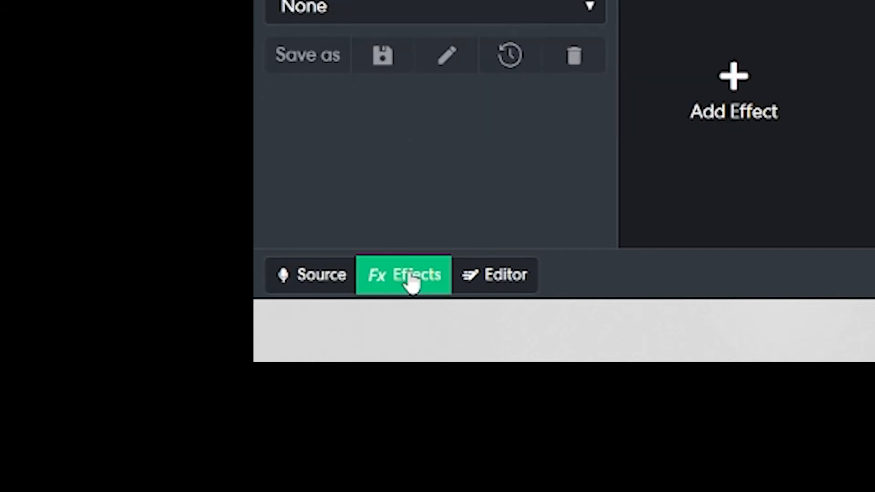
{"action": "left_click", "coordinate": [733, 92]}
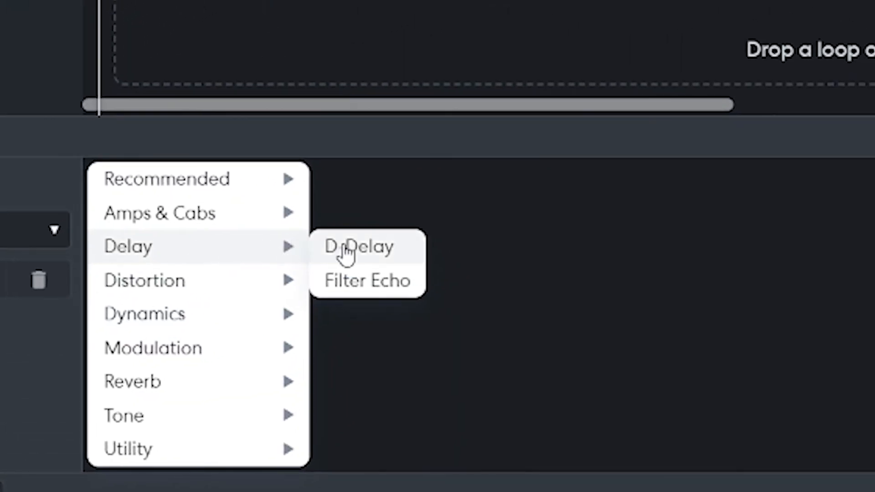
{"action": "left_click", "coordinate": [358, 246]}
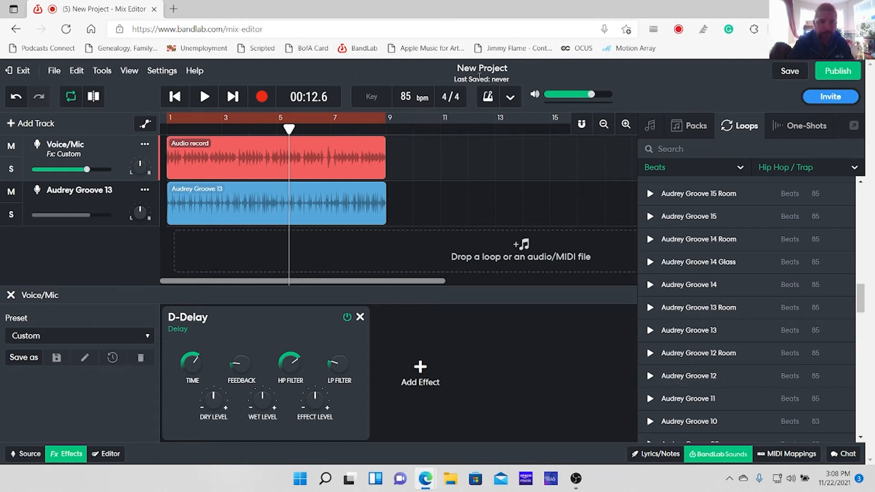
- Edit the New Project title and type 'Micropho' toward 'Microphone Check'
{"action": "double_click", "coordinate": [481, 68]}
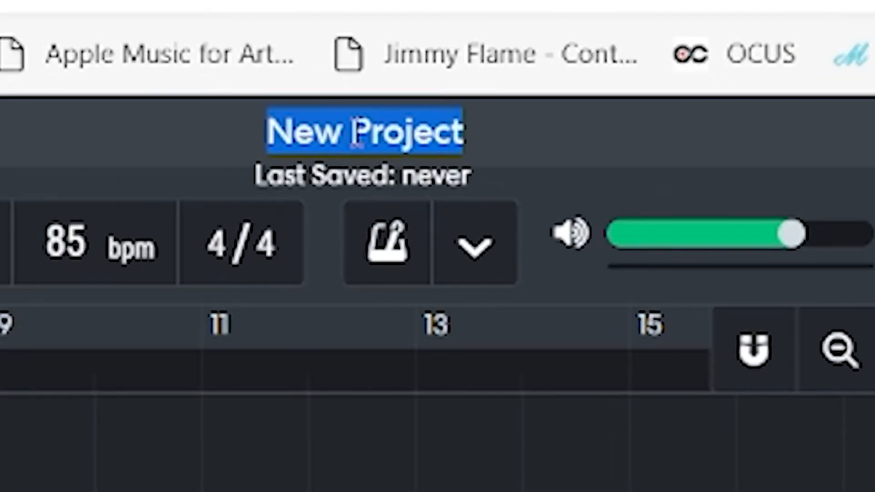
{"action": "type", "text": "Micropho"}
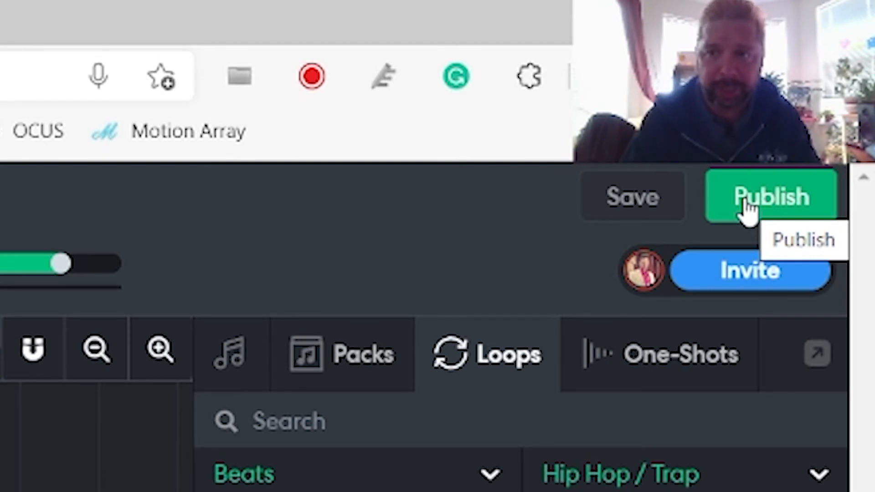
- Begin publishing with a 'Microphone Check' description and Hip Hop genre
{"action": "left_click", "coordinate": [771, 196]}
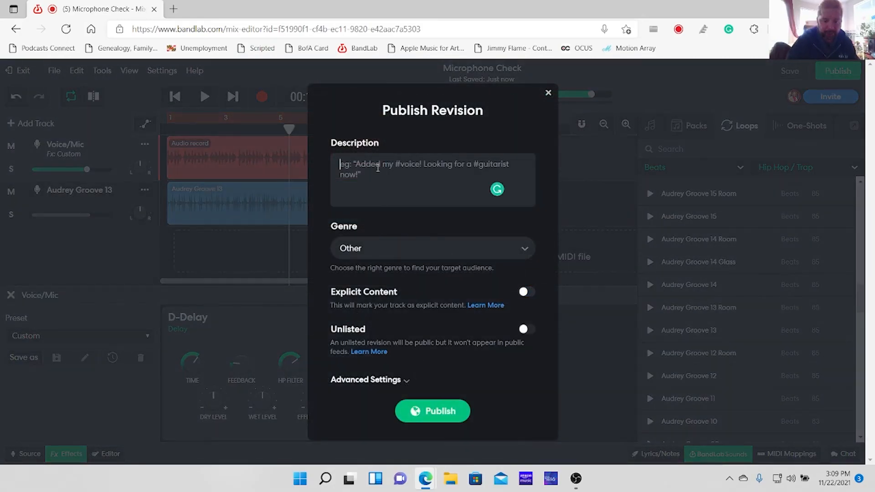
{"action": "type", "text": "Microphone Che"}
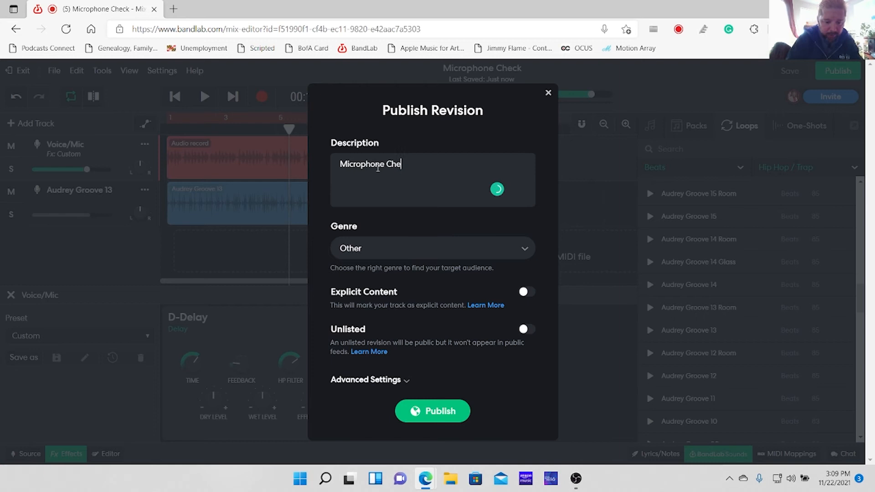
{"action": "left_click", "coordinate": [432, 248]}
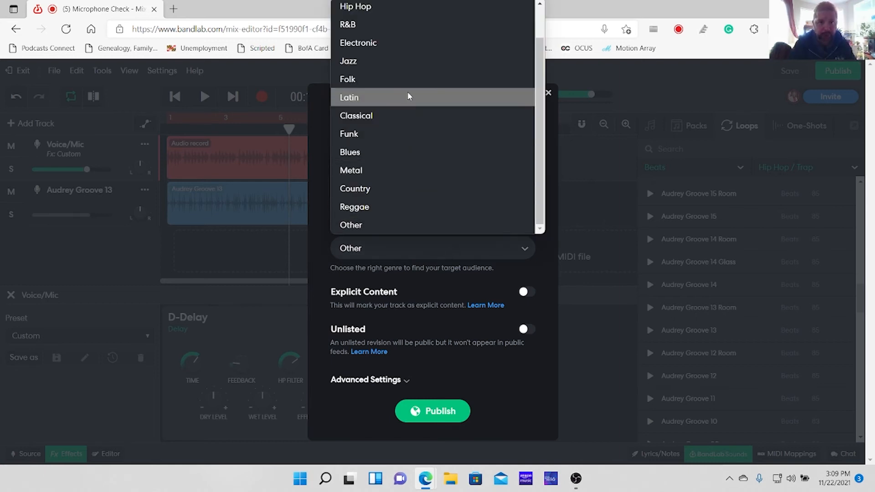
{"action": "left_click", "coordinate": [355, 6]}
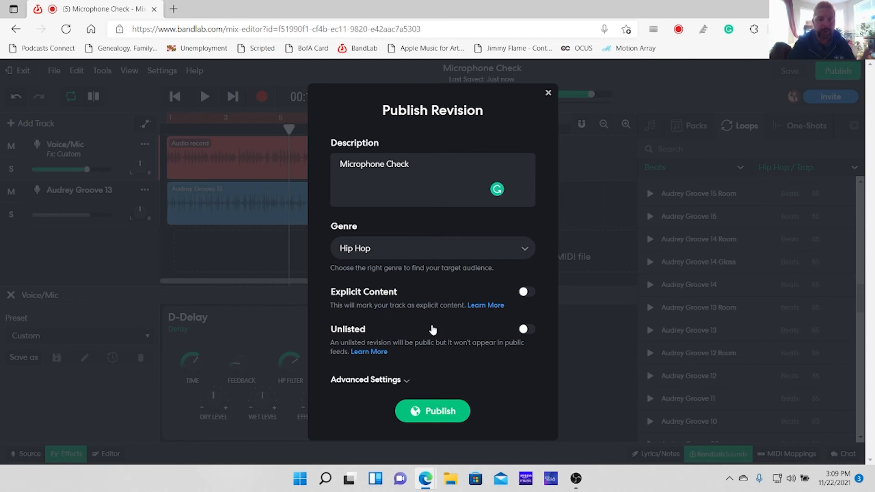
{"action": "mouse_move", "coordinate": [402, 385]}
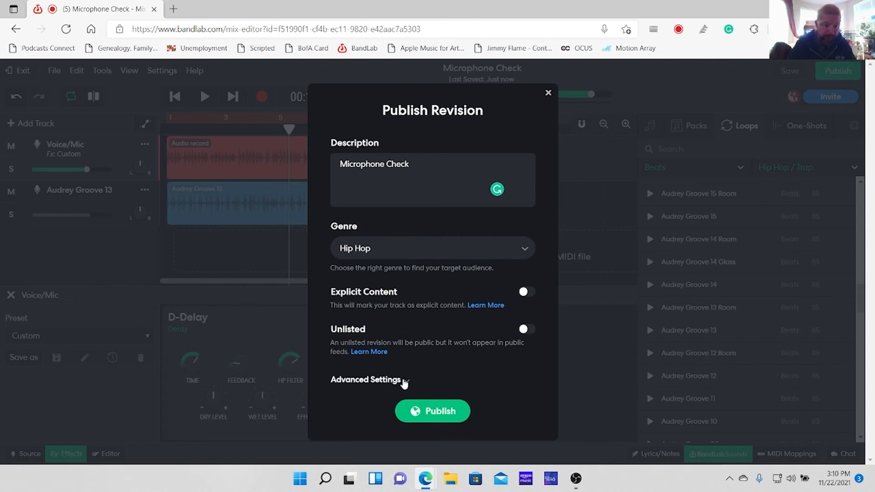
- Set mastering to Manual under Advanced Settings and publish the track
{"action": "left_click", "coordinate": [365, 380]}
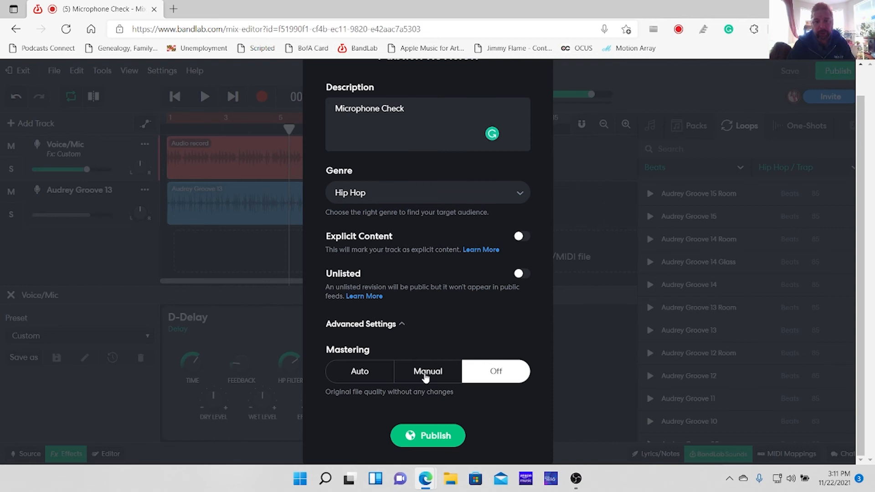
{"action": "left_click", "coordinate": [428, 371]}
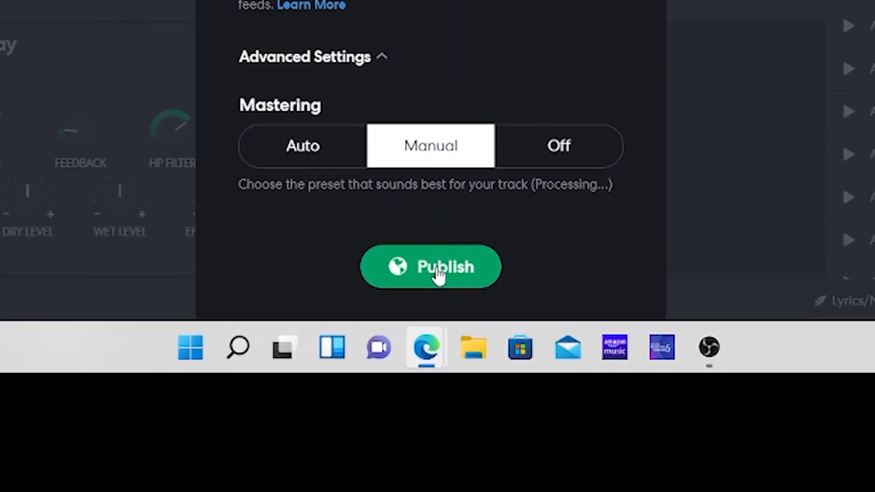
{"action": "left_click", "coordinate": [430, 266]}
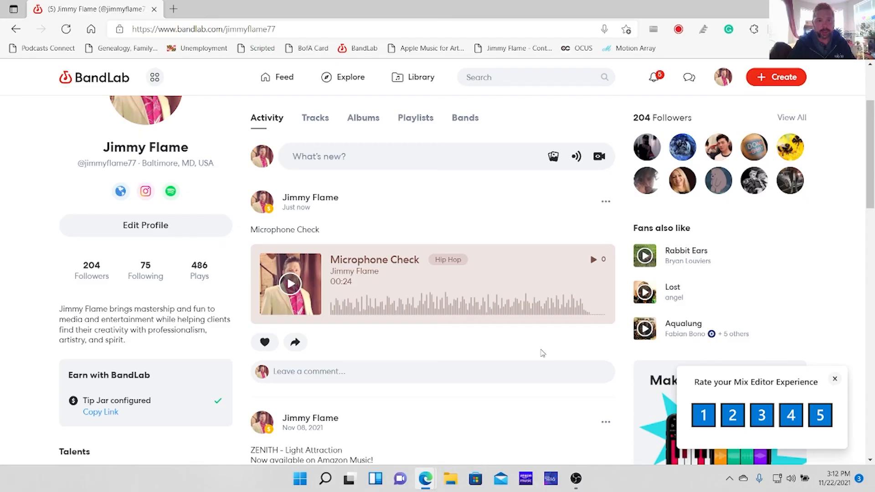